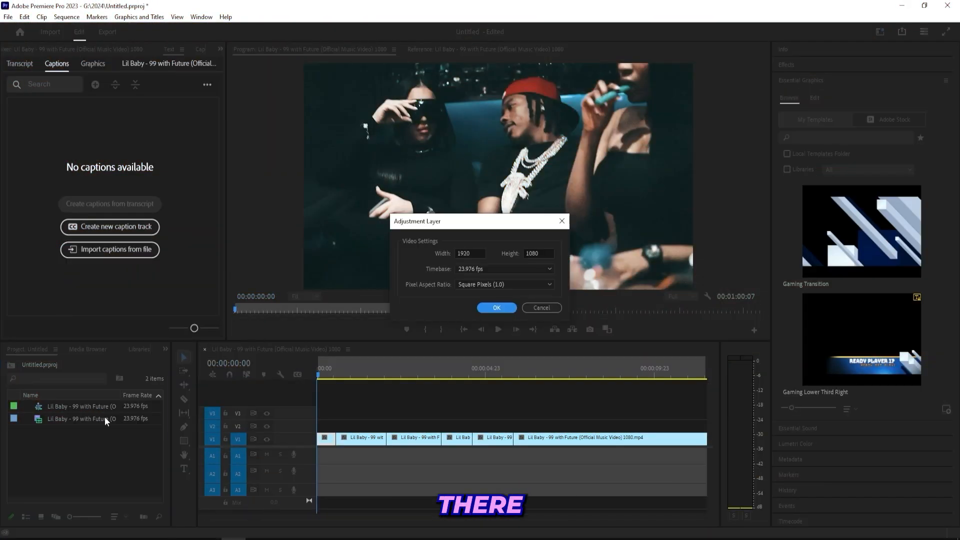
Confirm the 1920x1080 adjustment layer settings and deselect the timeline clips.
click(496, 307)
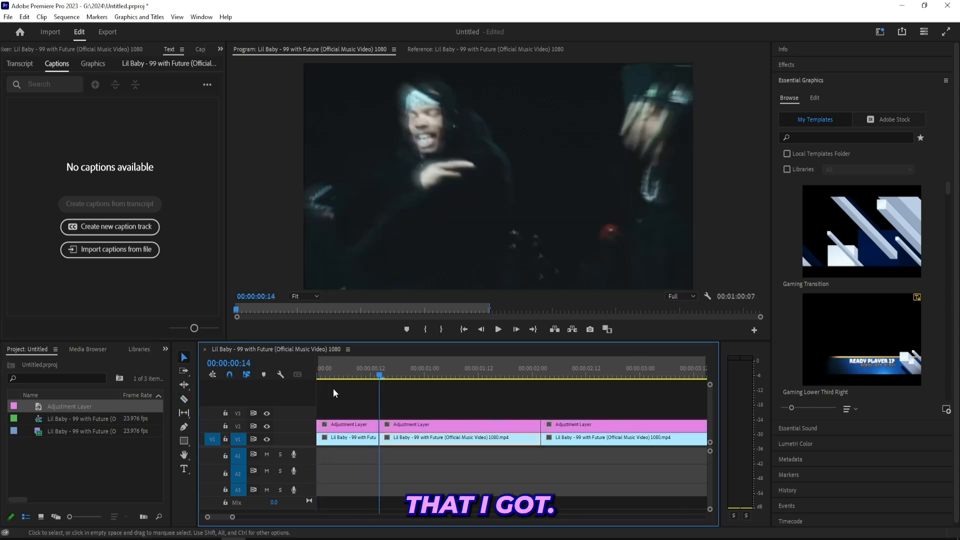
click(786, 65)
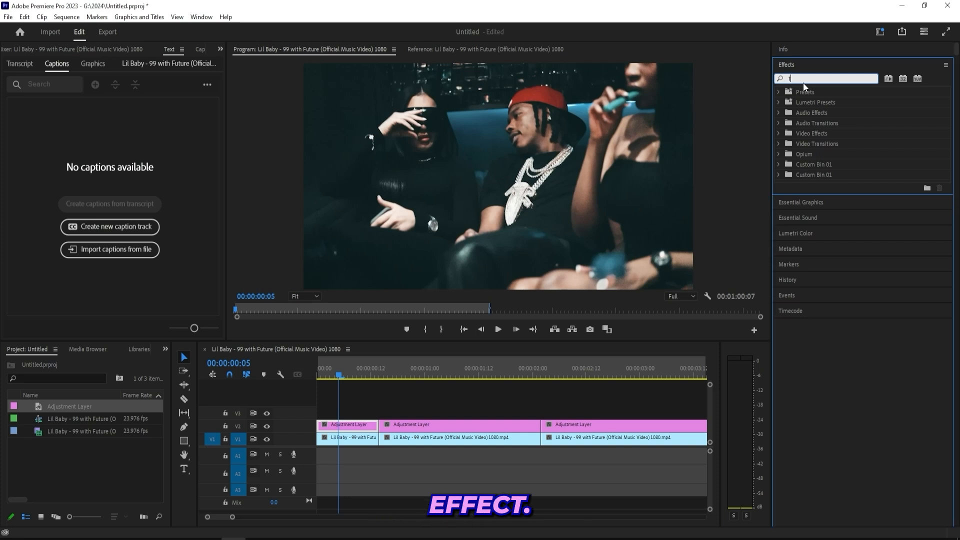
Apply Transform, keyframe Position and Scale (150) from frame 7, and scrub the shake.
text(transform)
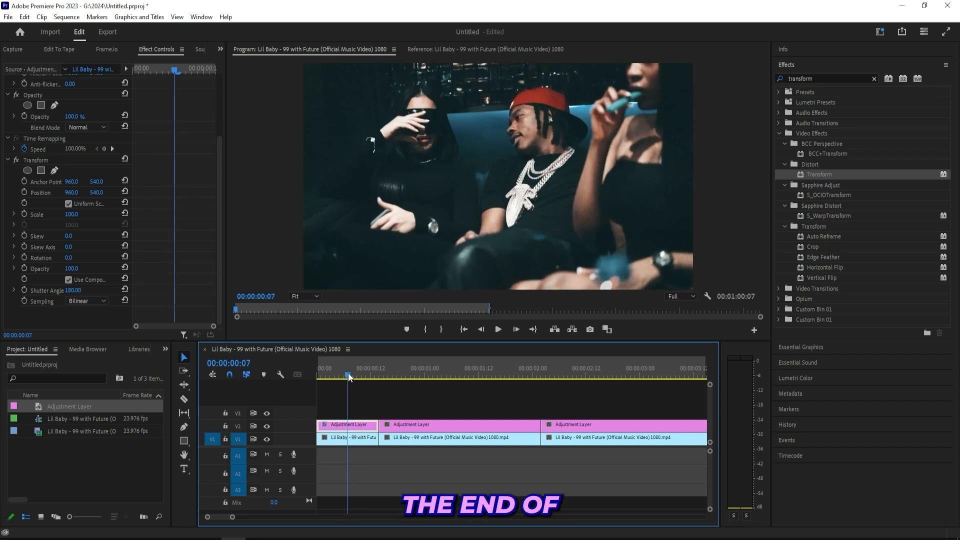
click(344, 376)
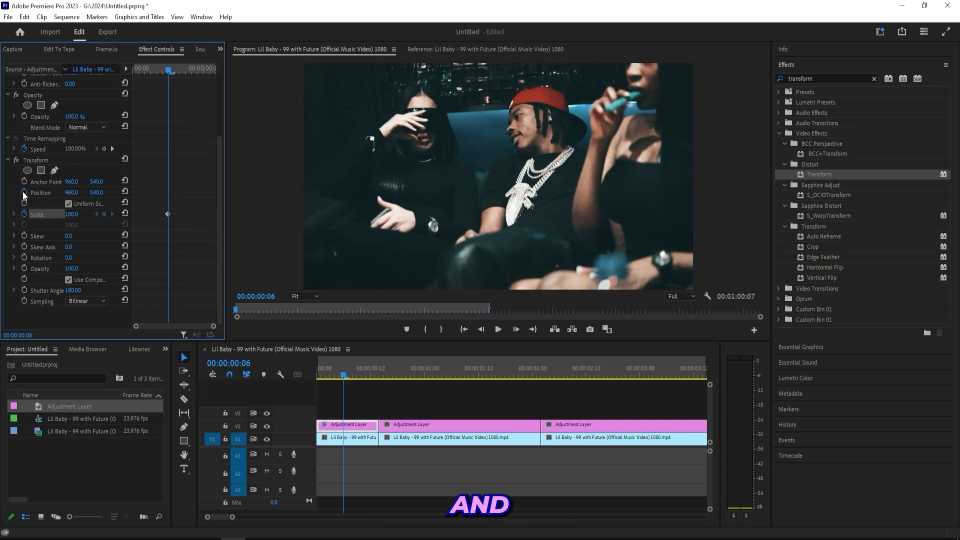
click(361, 376)
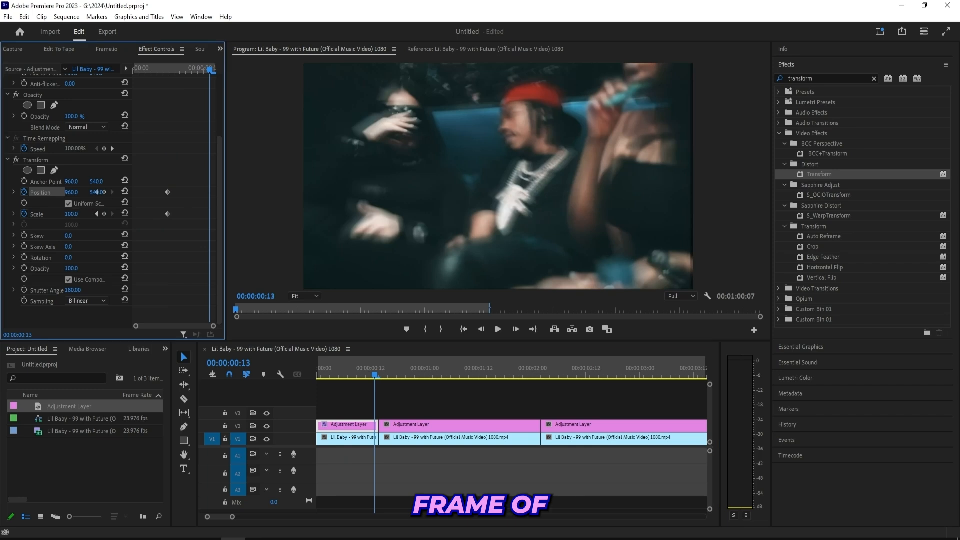
text(150)
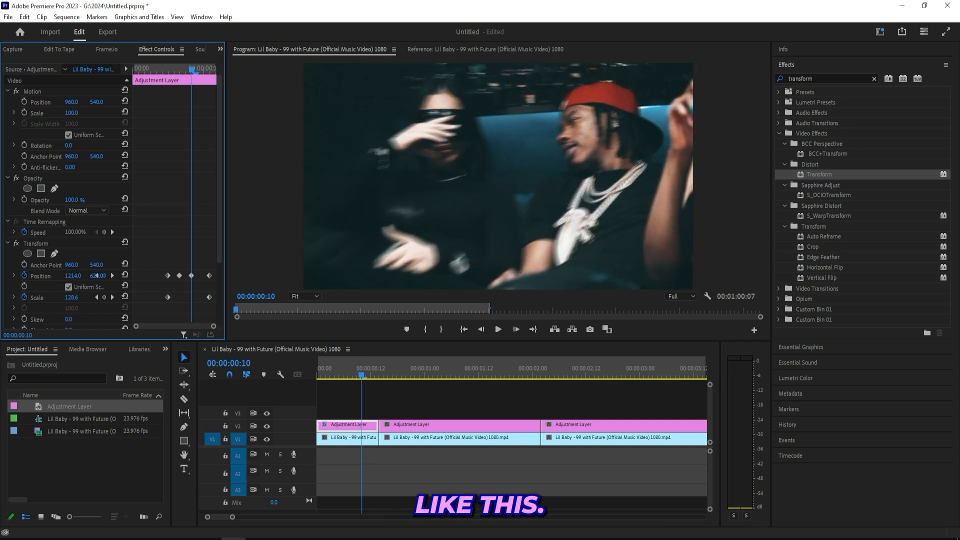
drag(96, 275, 96, 275)
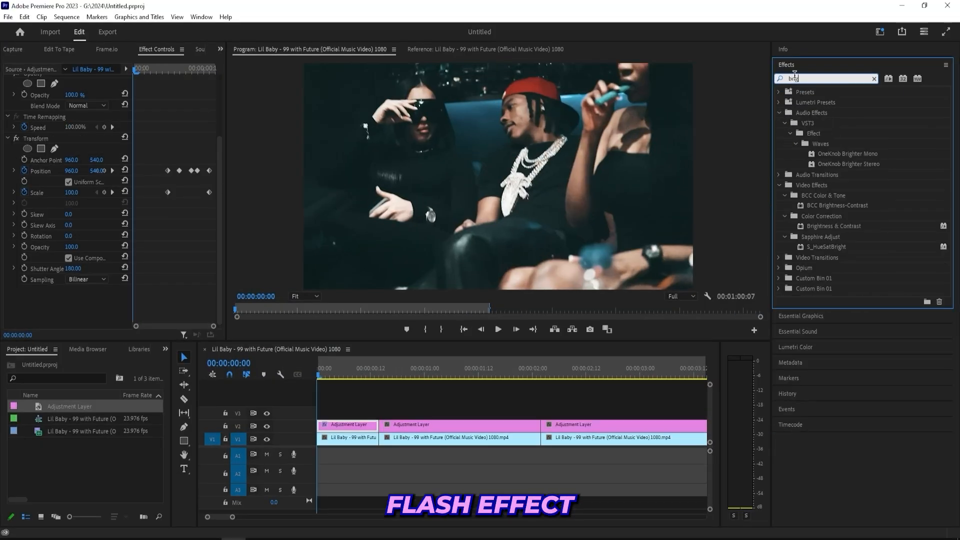
Apply Brightness & Contrast to the first piece and keyframe Brightness at -22.0.
text(brightness)
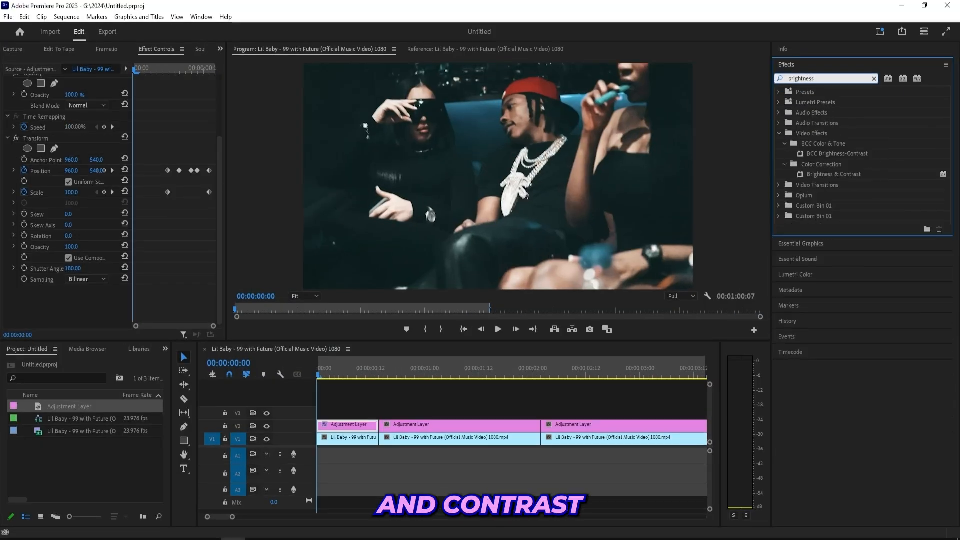
drag(833, 174, 349, 437)
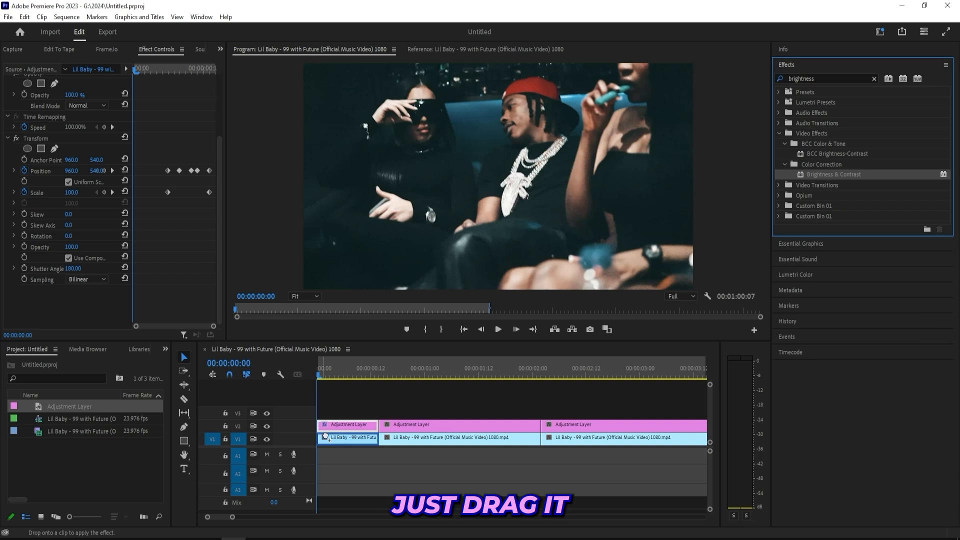
drag(833, 174, 347, 437)
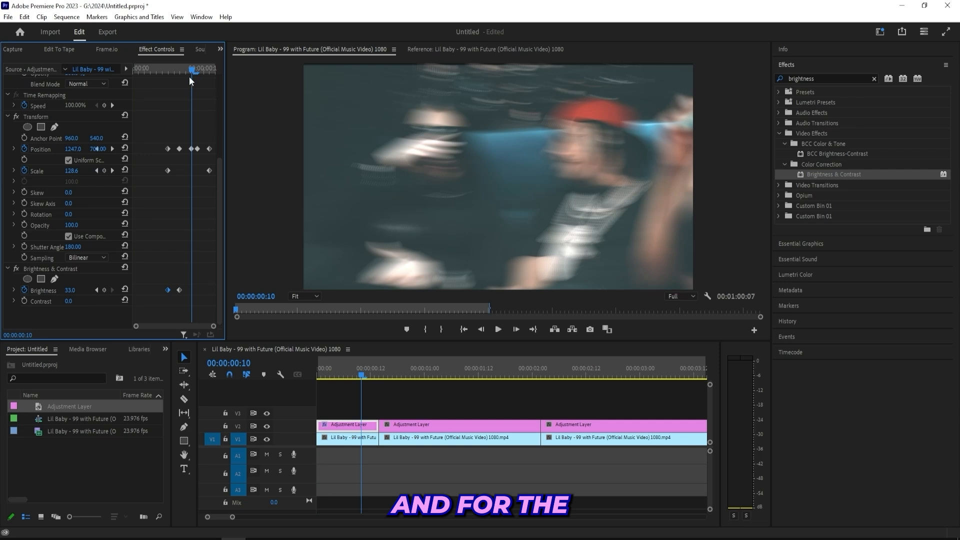
text(-22.0)
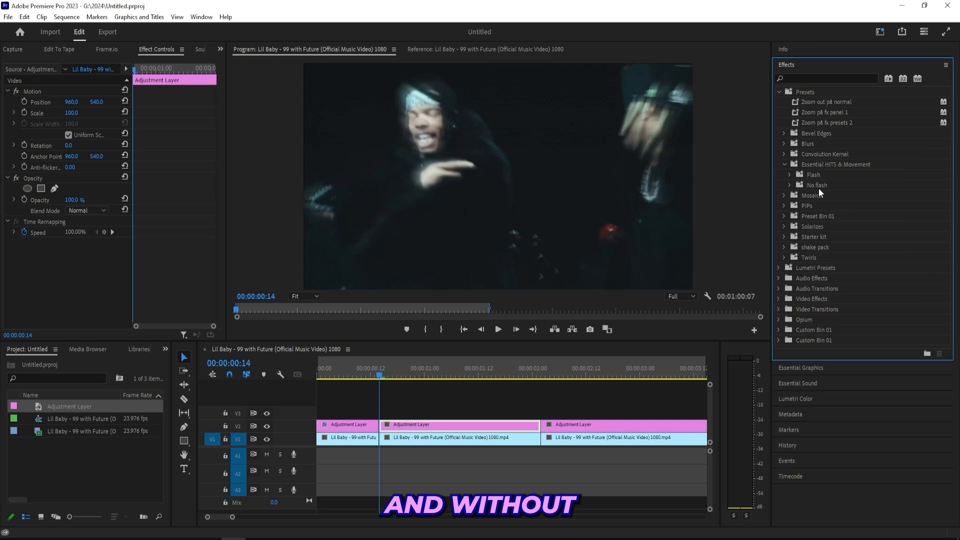
Apply ZOOM OUT 2 flash (8 frames) from the Flash folder to the second piece.
click(790, 175)
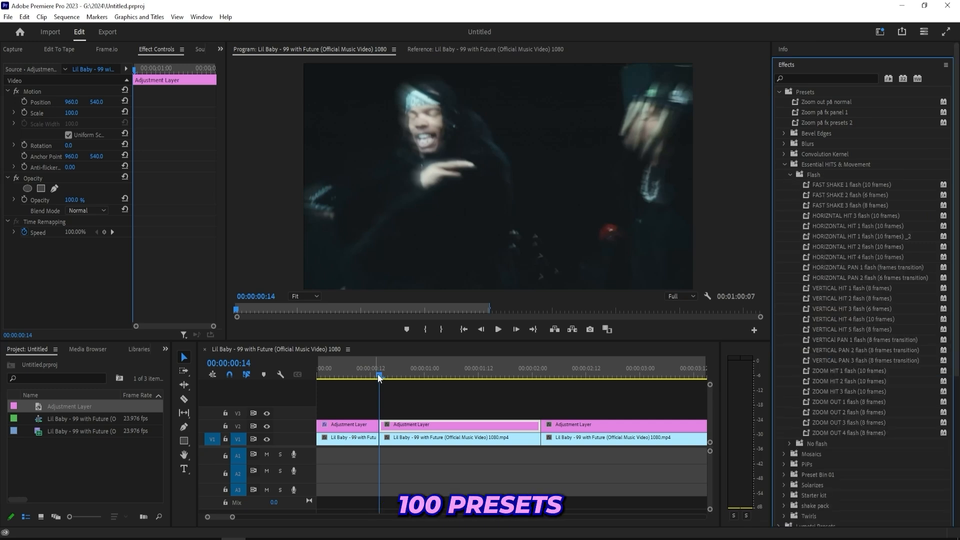
mouse_move(515, 329)
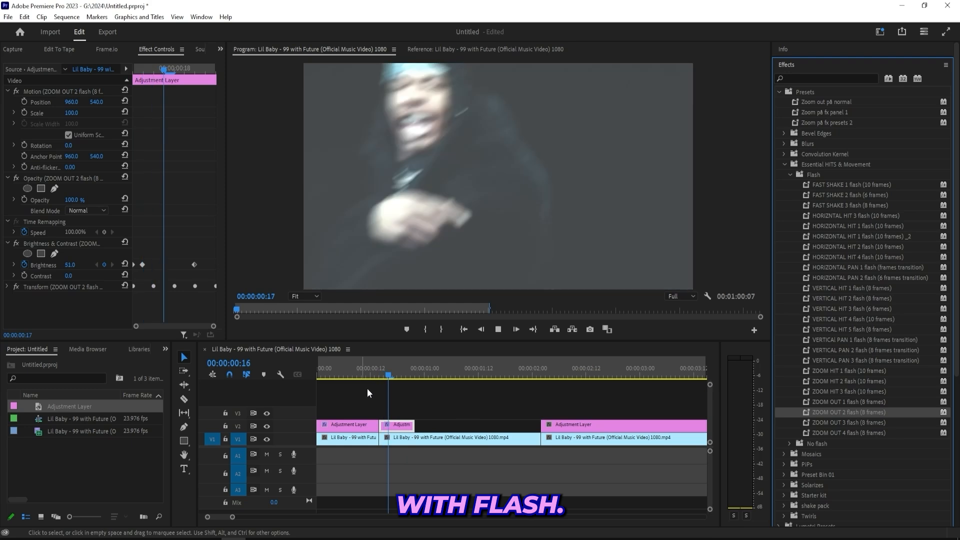
click(401, 373)
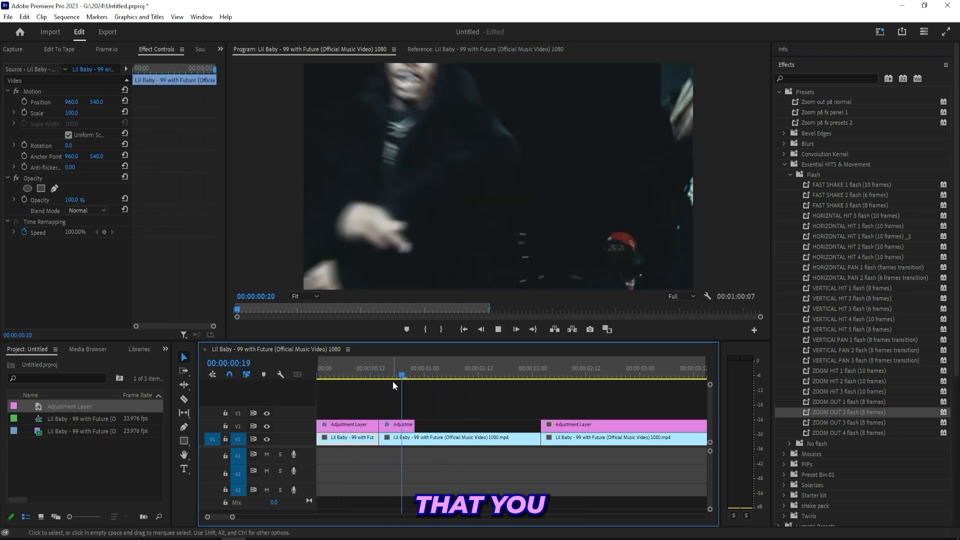
click(501, 368)
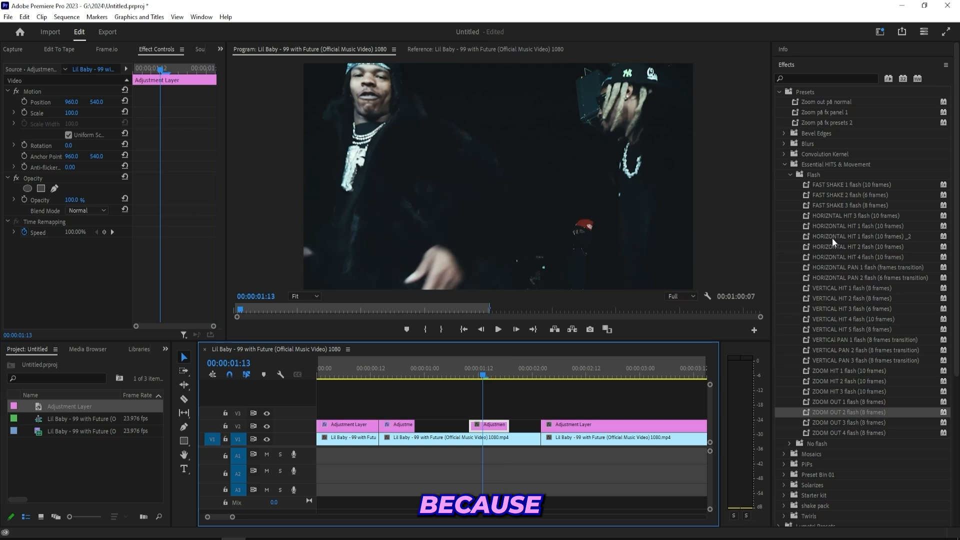
Apply the VERTICAL HIT 4 (10 frames) no-flash preset at frame 12.
click(370, 368)
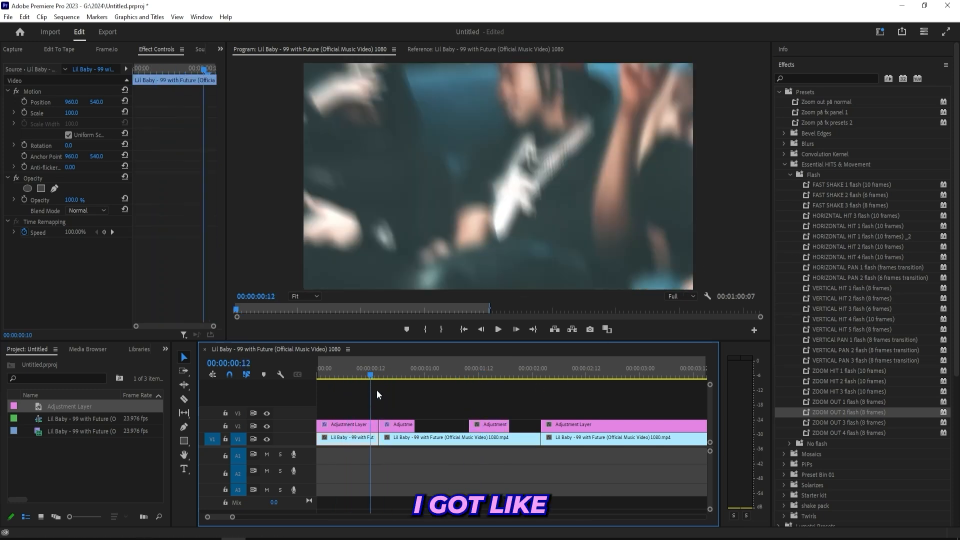
click(465, 376)
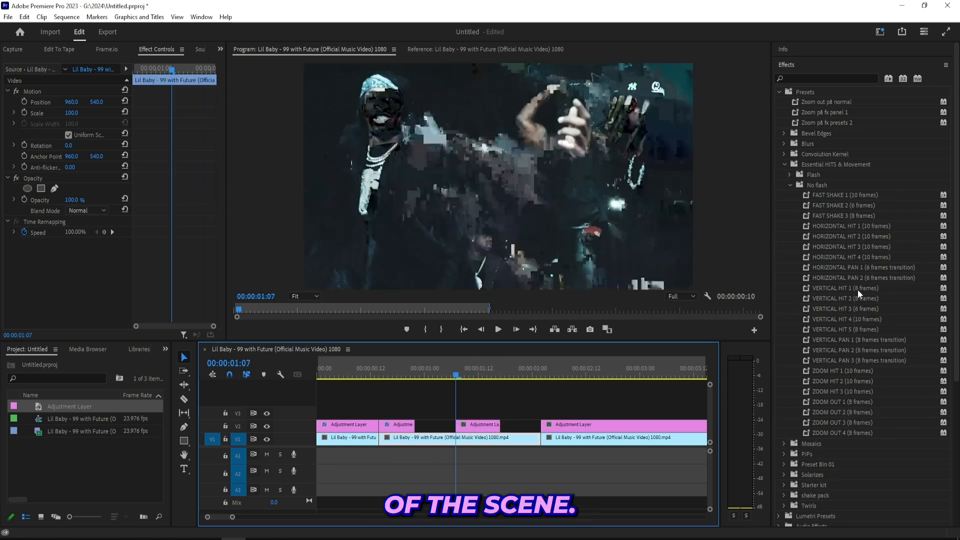
click(846, 319)
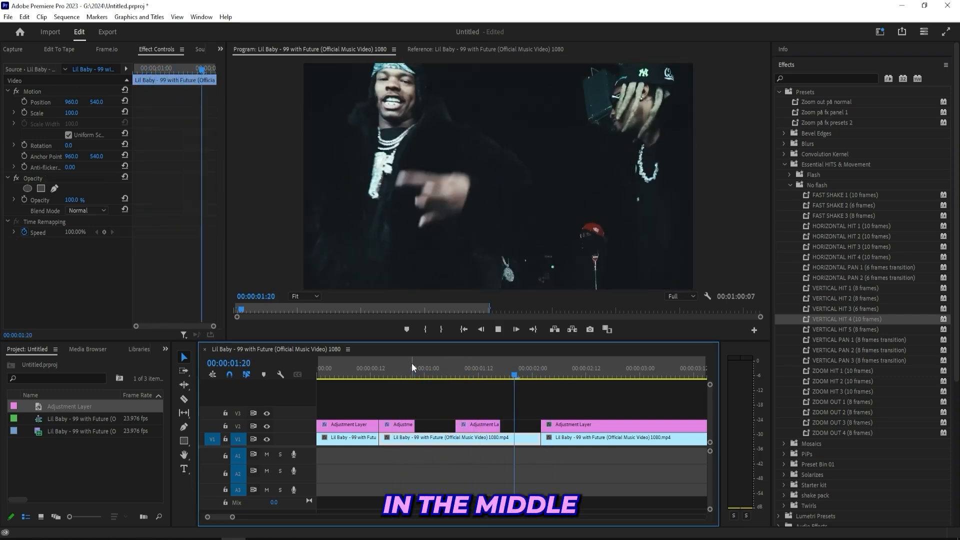
Move the playhead between the first hit, about 2:19 and 2:01 to preview.
click(352, 373)
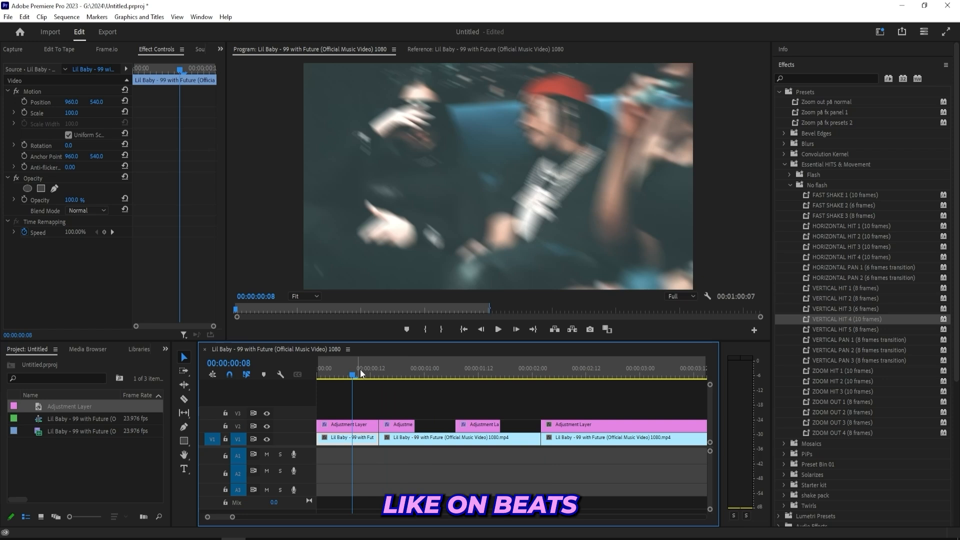
click(498, 329)
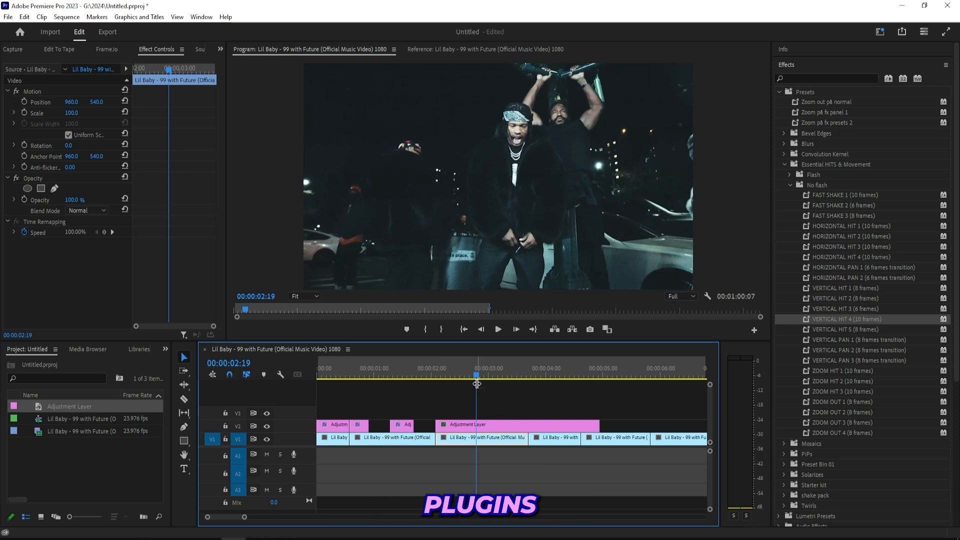
click(499, 425)
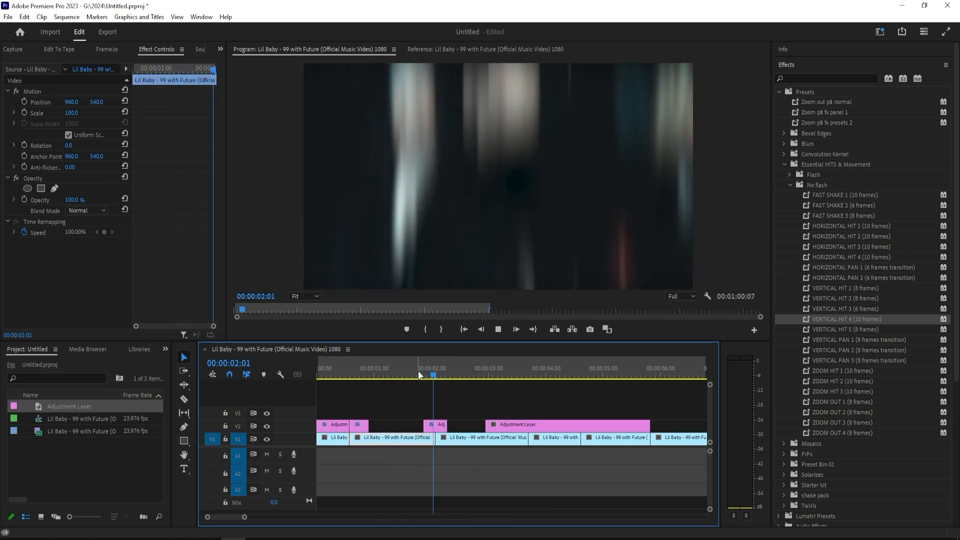
click(425, 374)
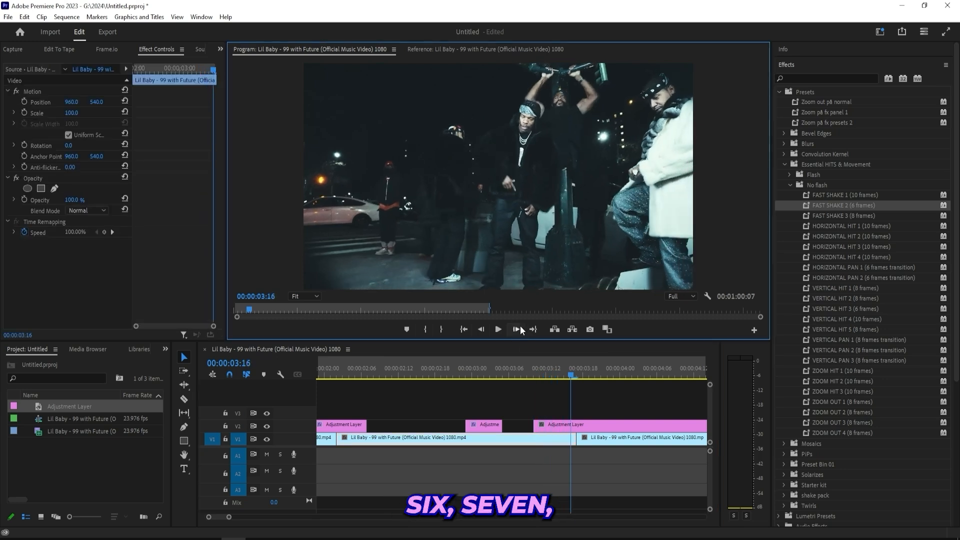
Step frame by frame past the FAST SHAKE 2 and ZOOM HIT 2 pieces.
click(625, 424)
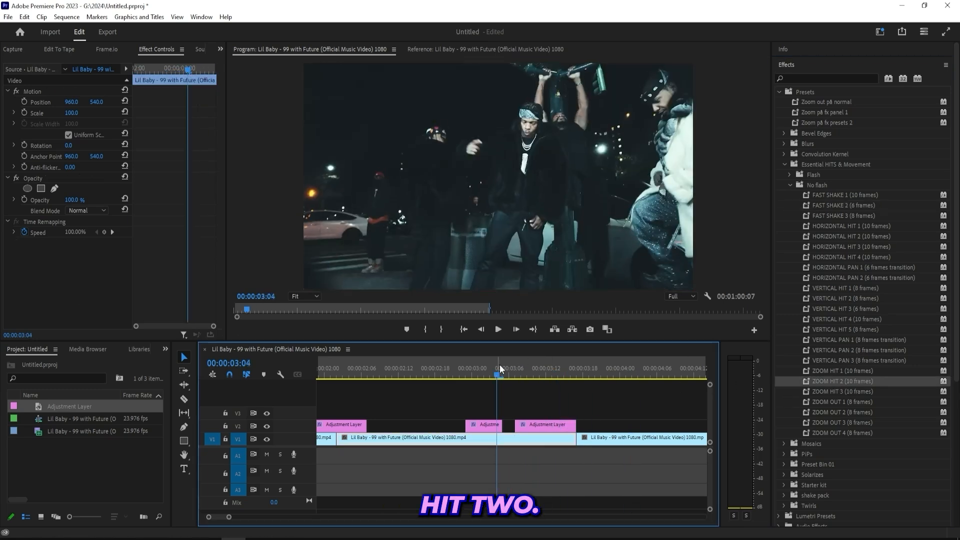
key(Right)
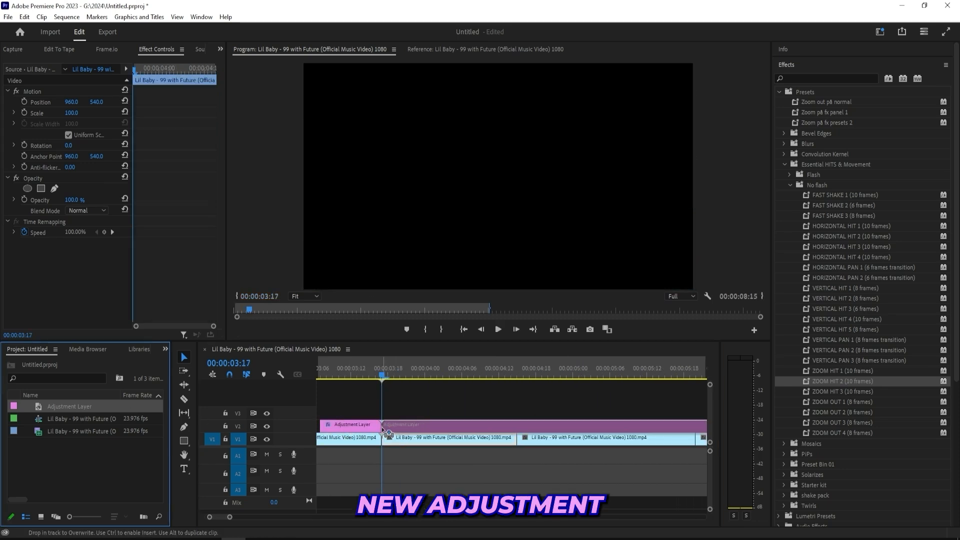
Drop a short adjustment layer on V2 at 3:17 and choose HORIZONTAL HIT 1 flash (10 frames).
click(515, 329)
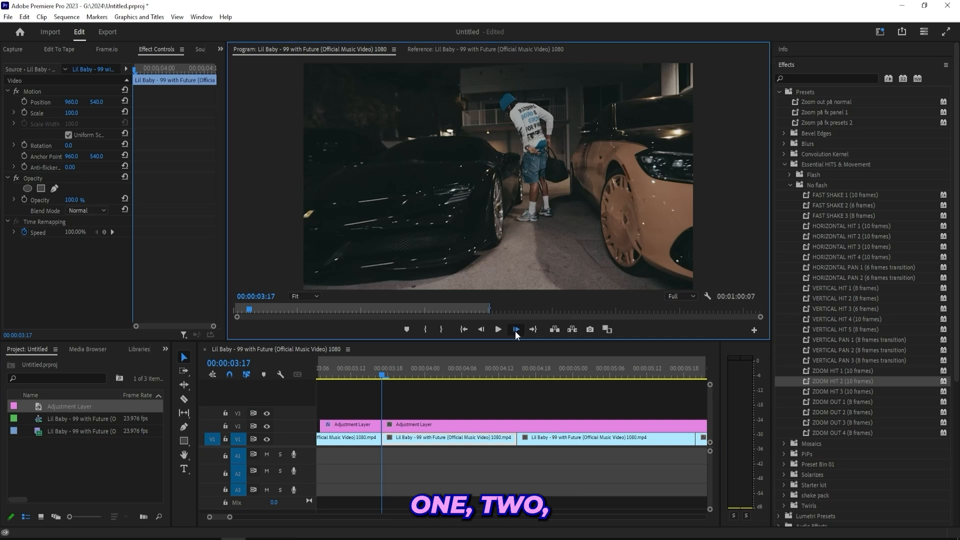
click(498, 329)
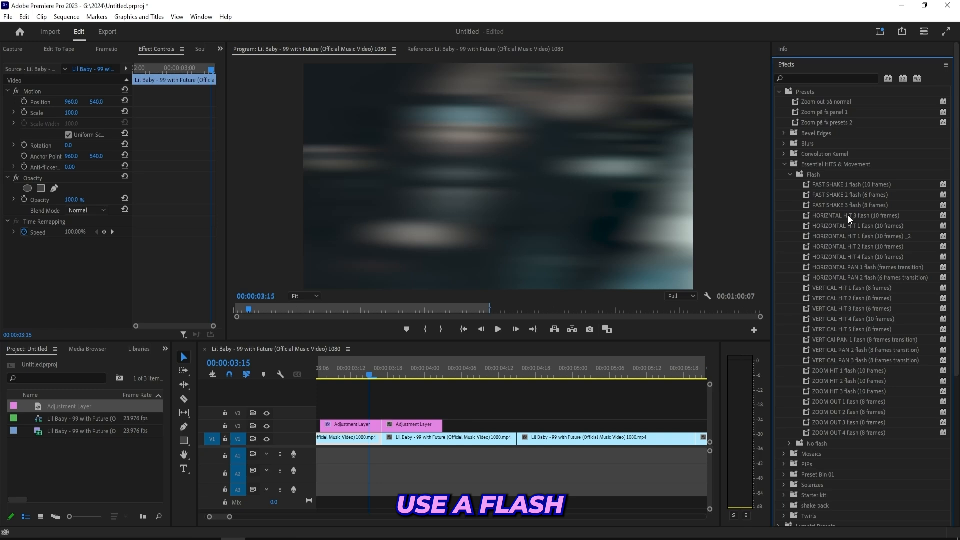
click(857, 226)
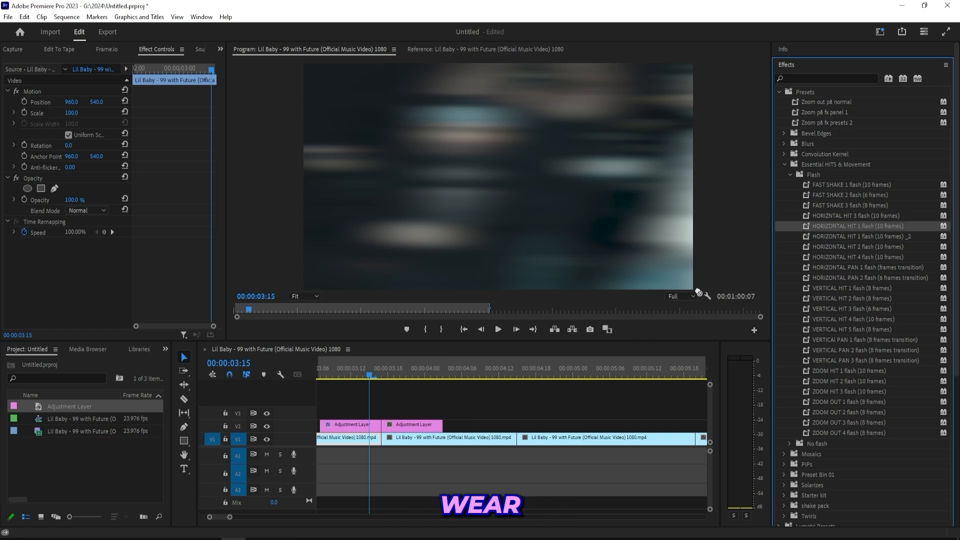